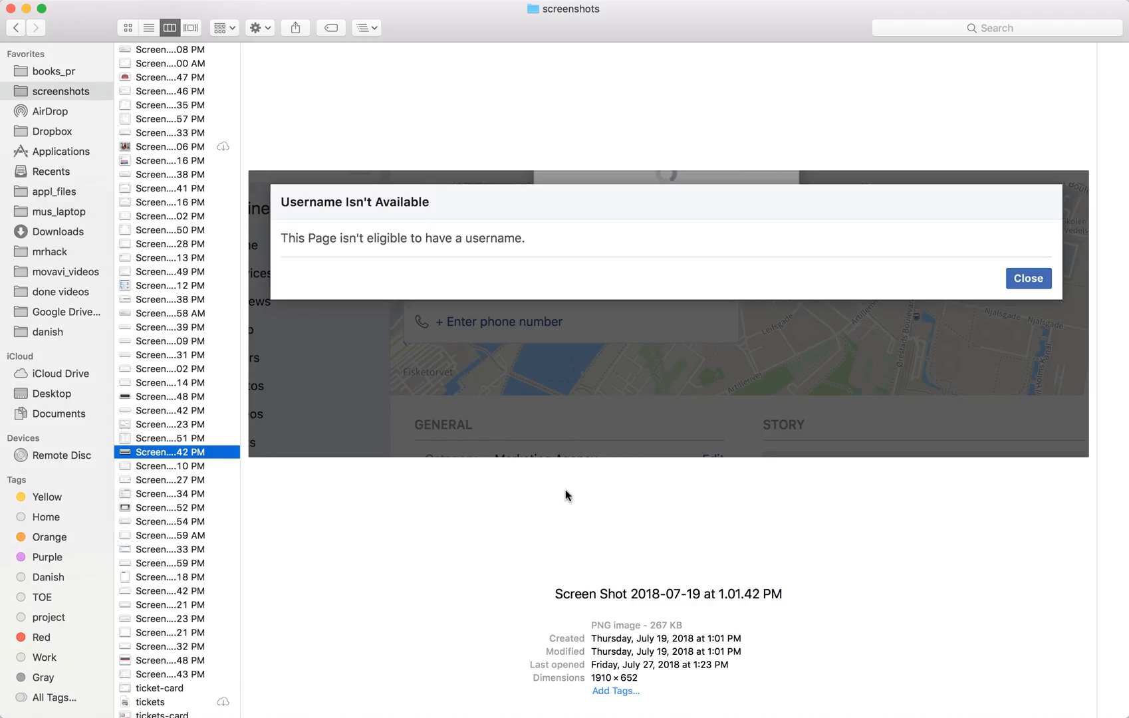
{"action": "mouse_move", "coordinate": [589, 387]}
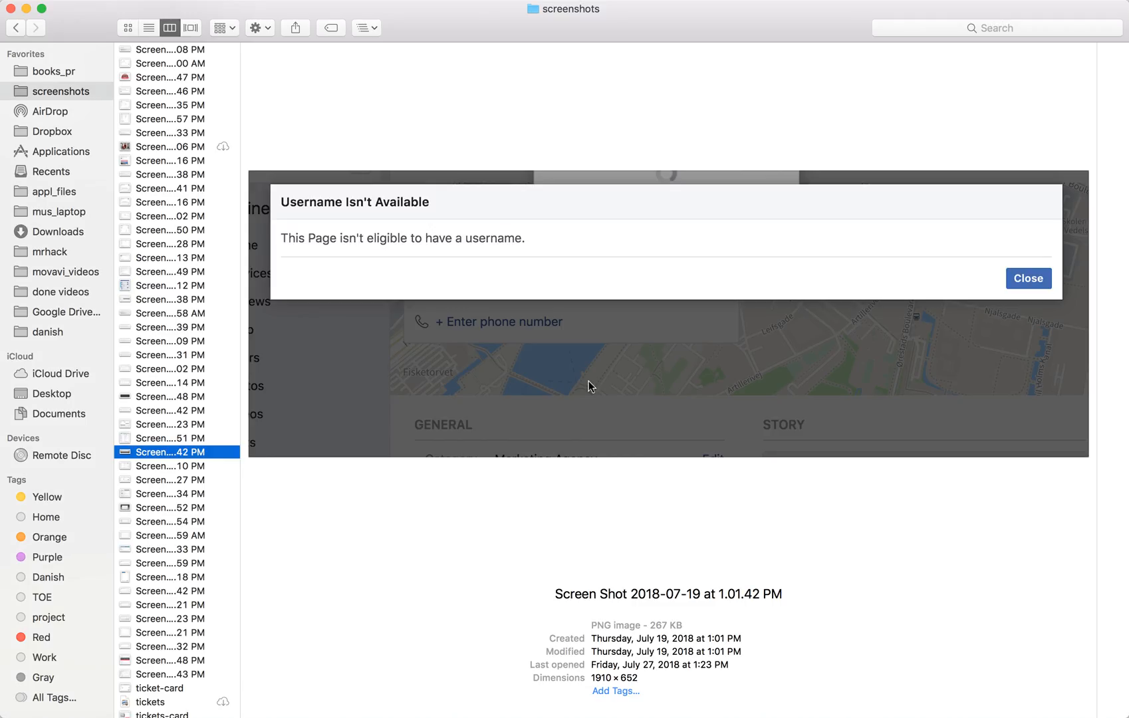
{"action": "mouse_move", "coordinate": [315, 254]}
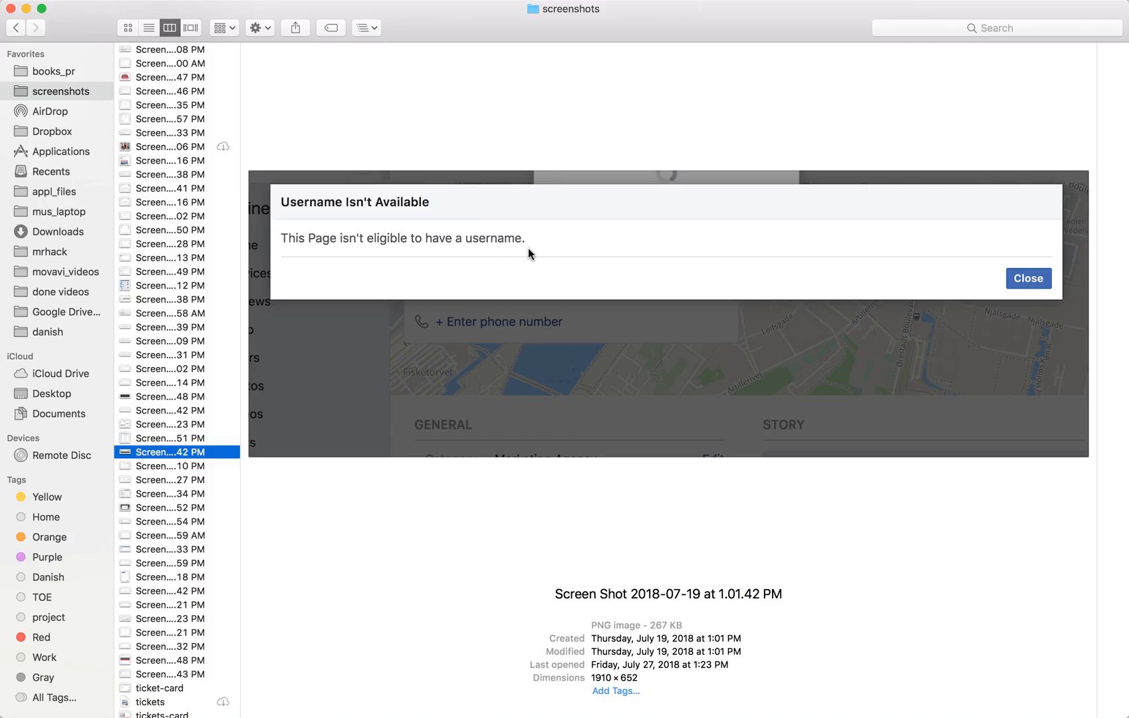
{"action": "mouse_move", "coordinate": [530, 253]}
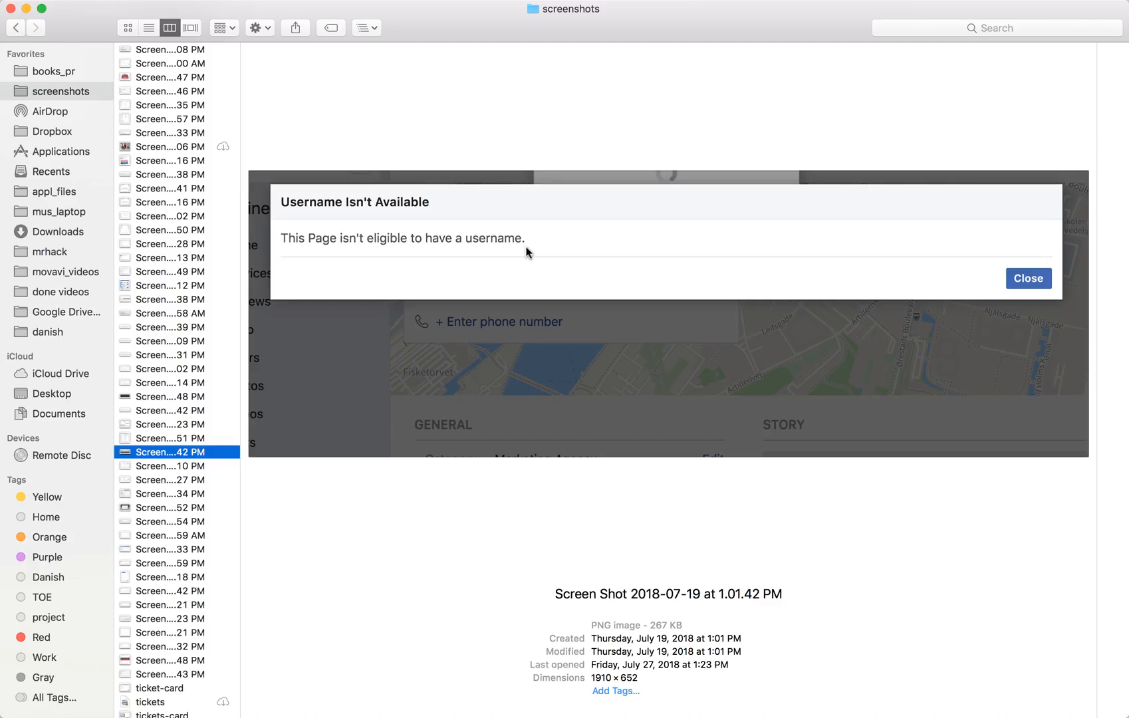
{"action": "mouse_move", "coordinate": [152, 468]}
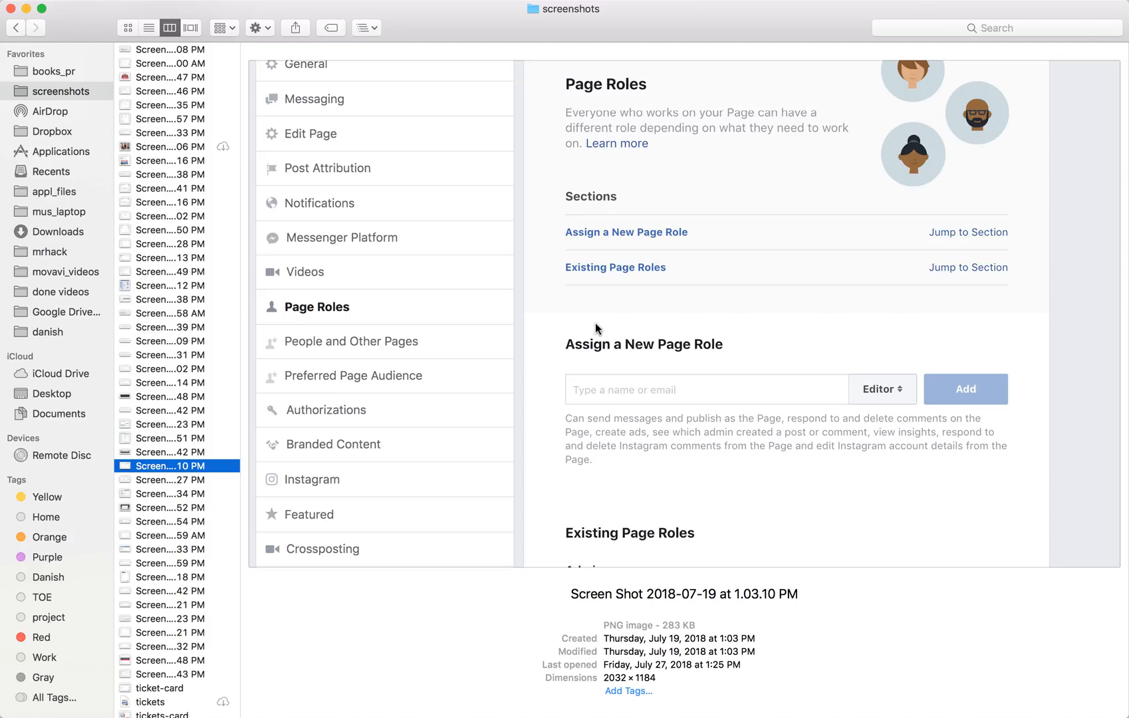
{"action": "mouse_move", "coordinate": [193, 485]}
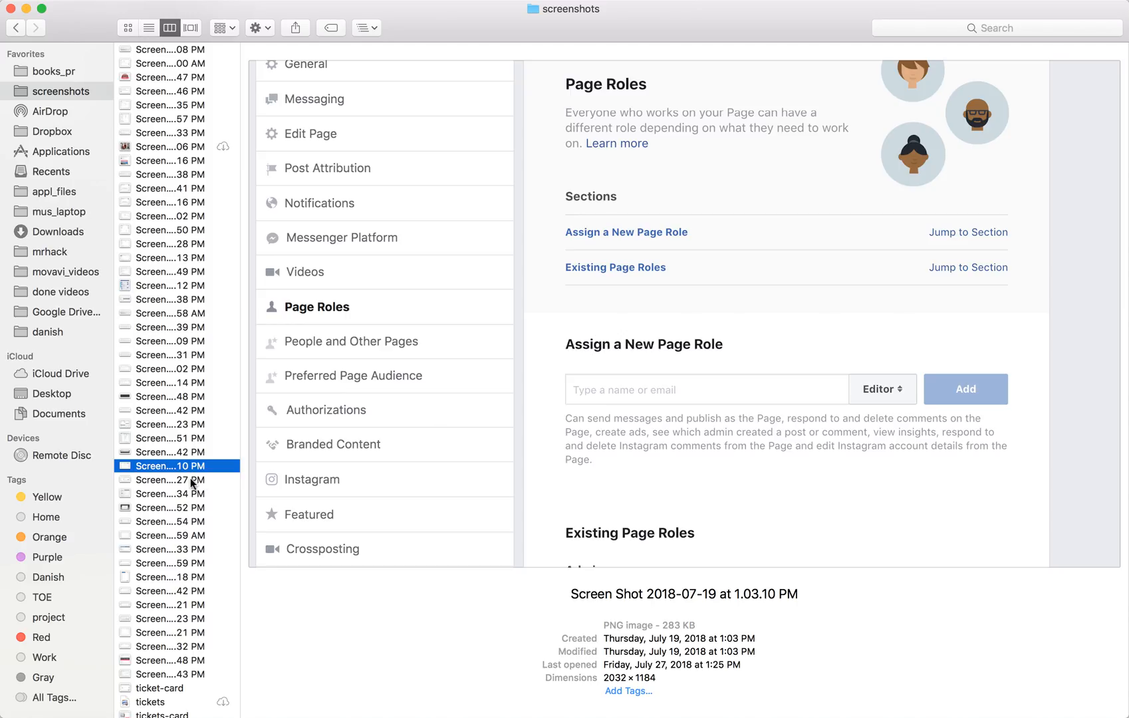
Preview the admin-role assignment screenshot, then the Online Hikes page with its Create Page Username link
{"action": "left_click", "coordinate": [173, 479]}
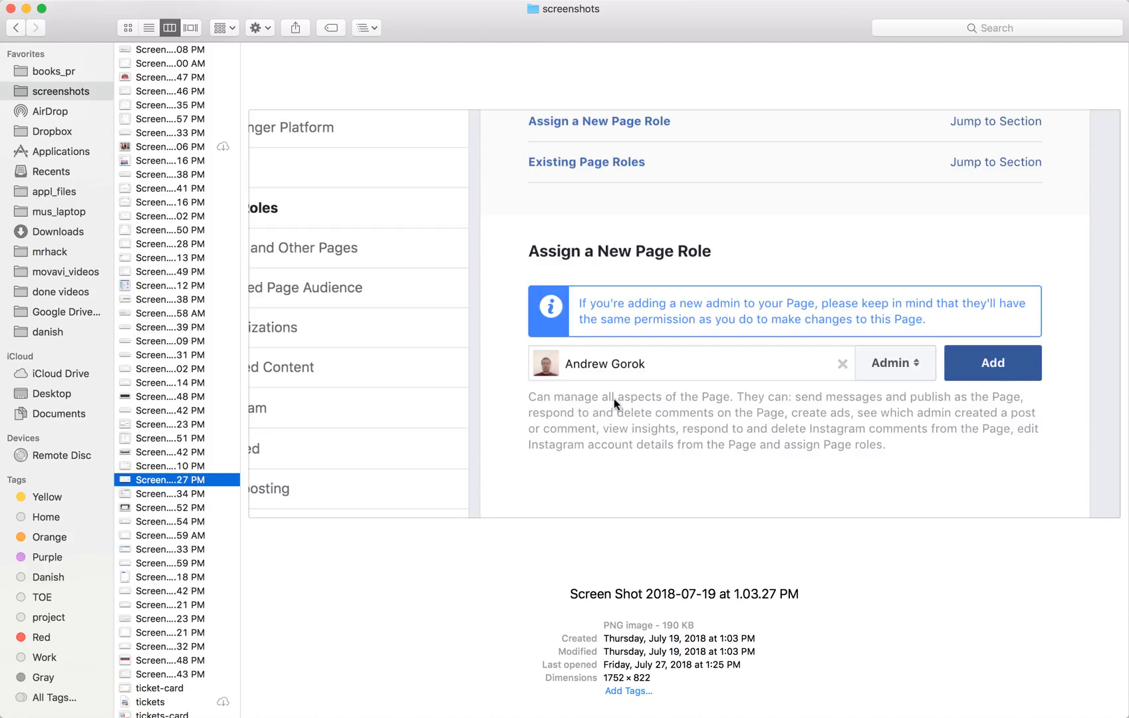
{"action": "mouse_move", "coordinate": [148, 499]}
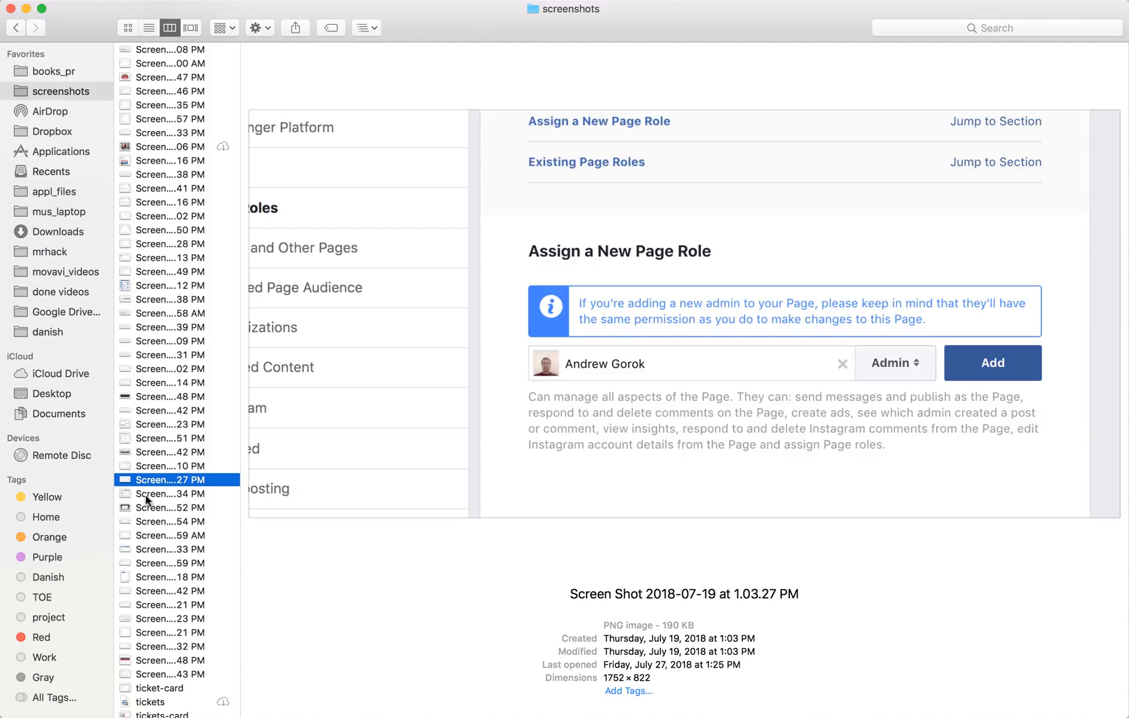
{"action": "left_click", "coordinate": [168, 493]}
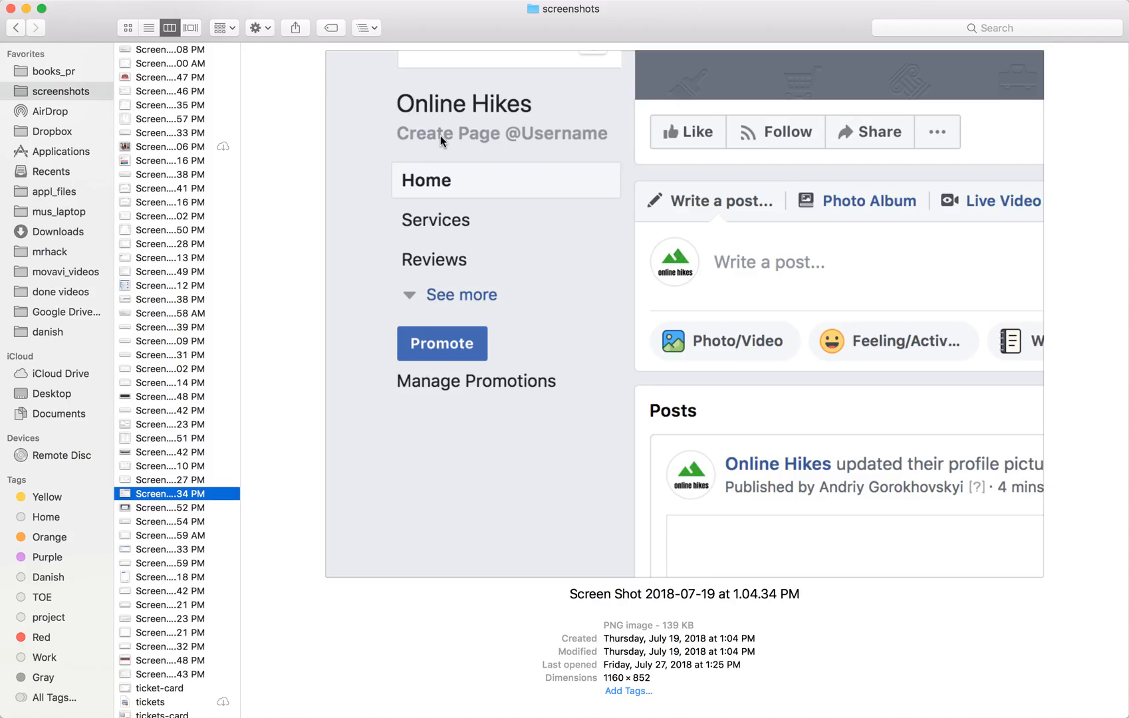
{"action": "mouse_move", "coordinate": [455, 151]}
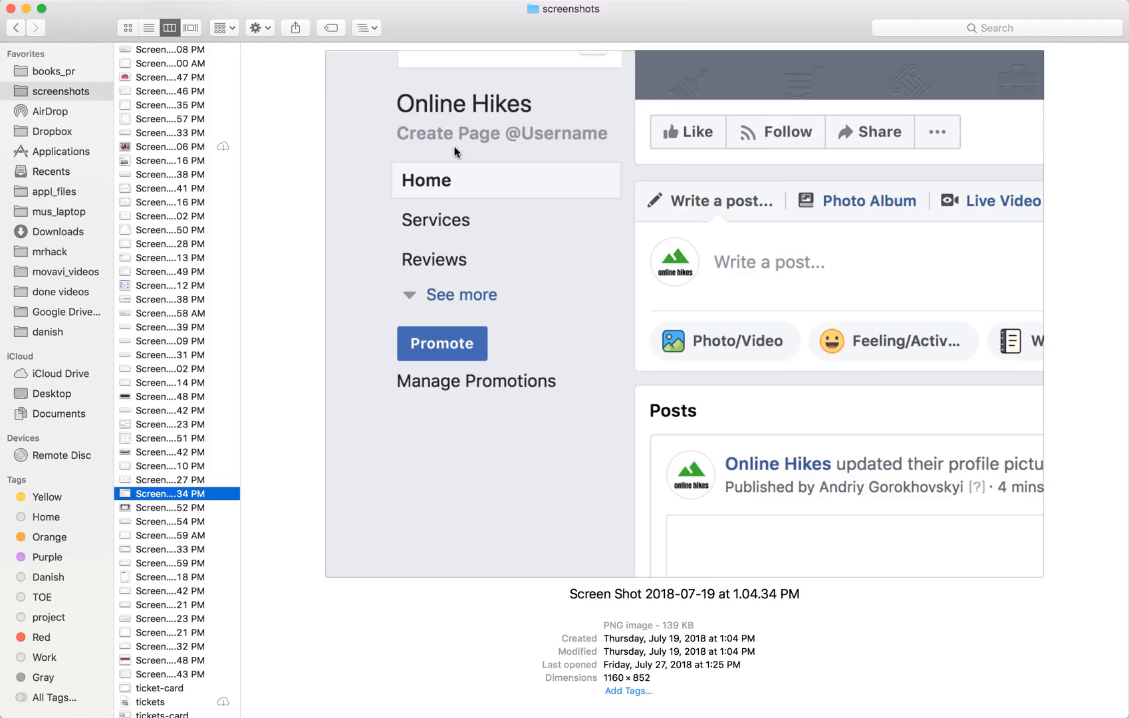
{"action": "mouse_move", "coordinate": [626, 138]}
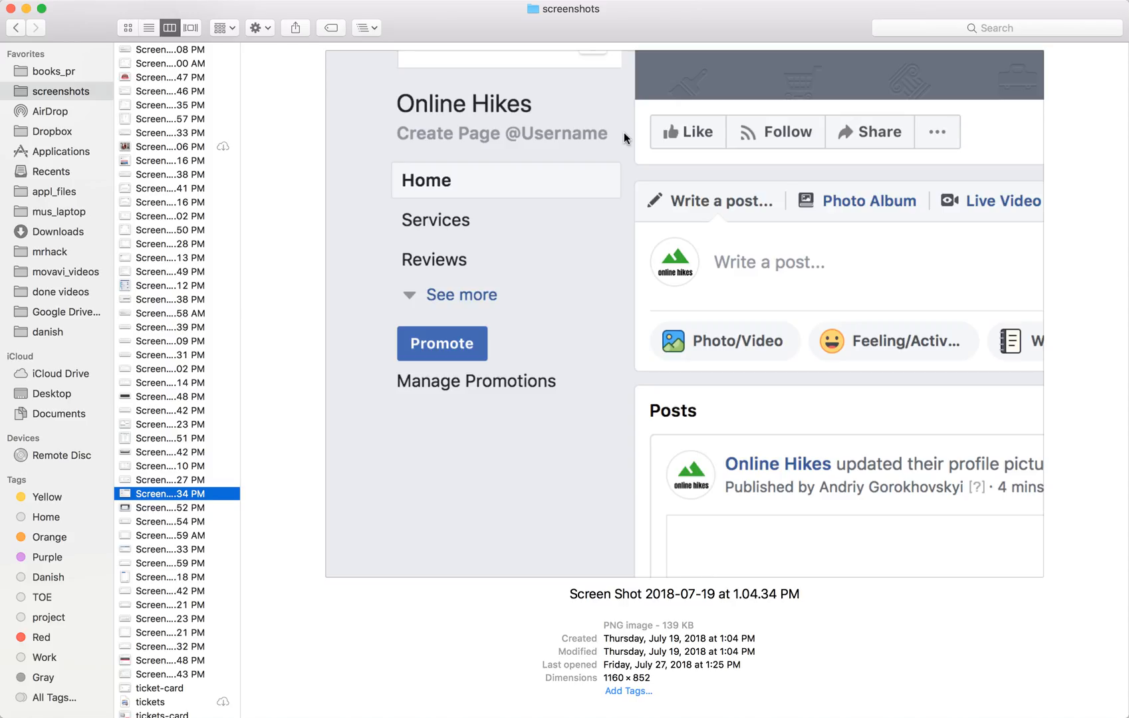
{"action": "mouse_move", "coordinate": [249, 462]}
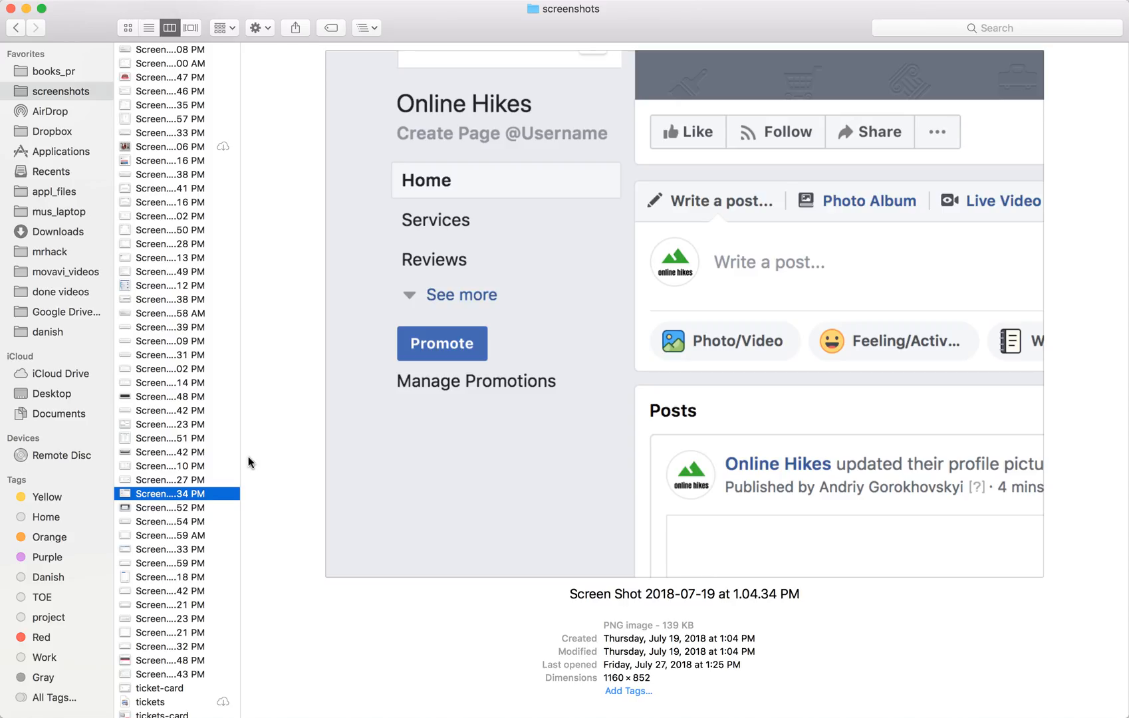
{"action": "left_click", "coordinate": [175, 506]}
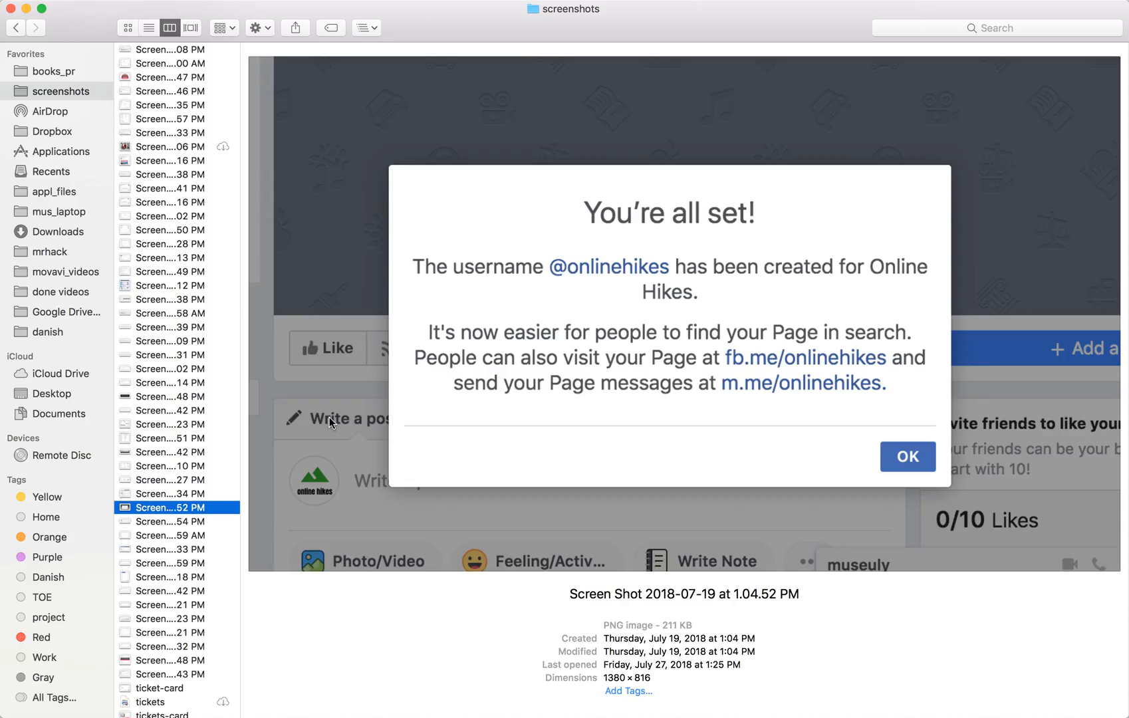
{"action": "mouse_move", "coordinate": [549, 312]}
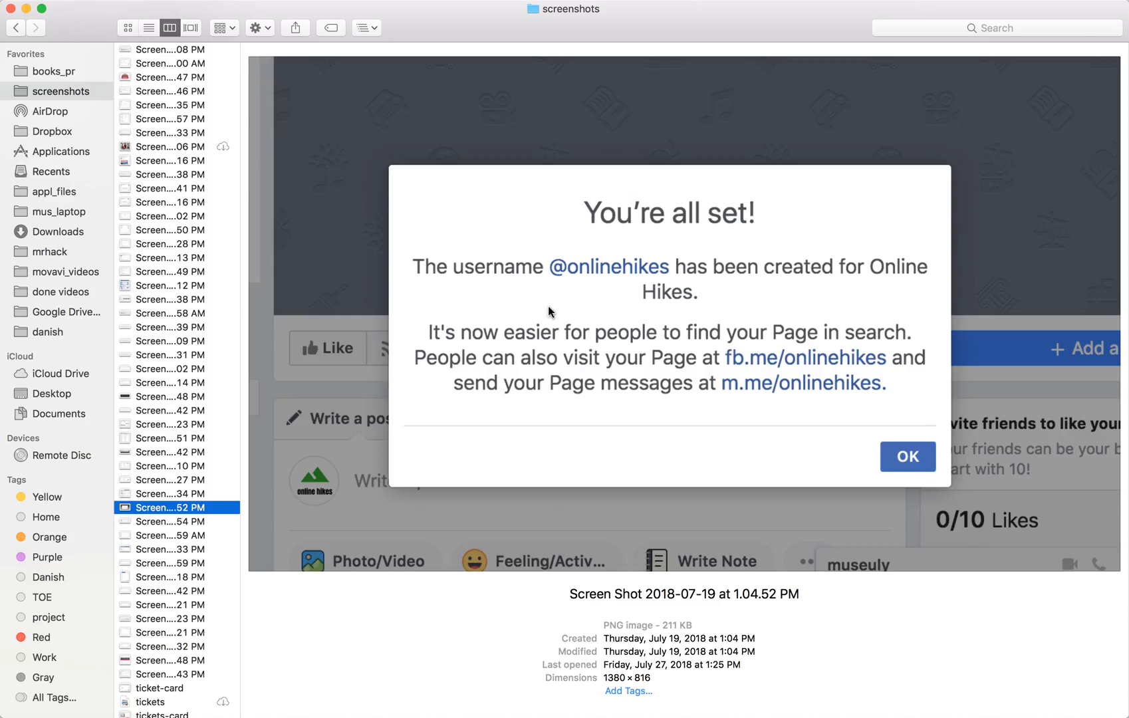